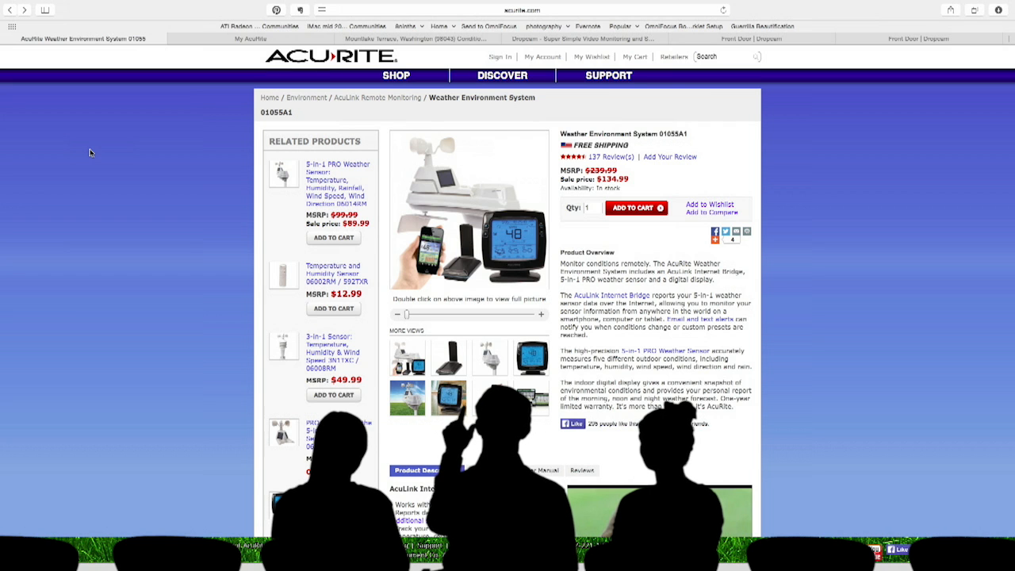
pyautogui.moveTo(219, 270)
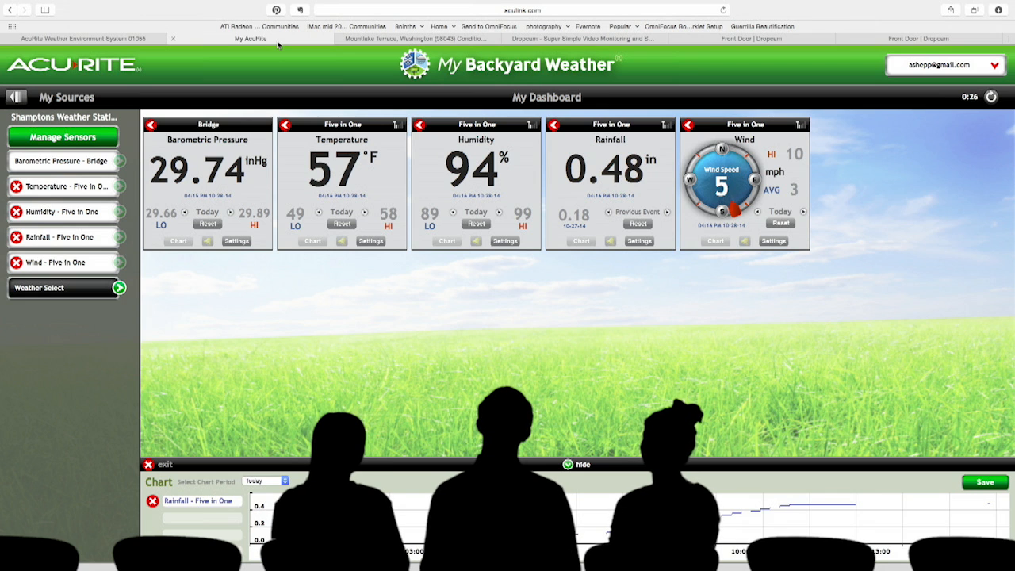
pyautogui.moveTo(241, 320)
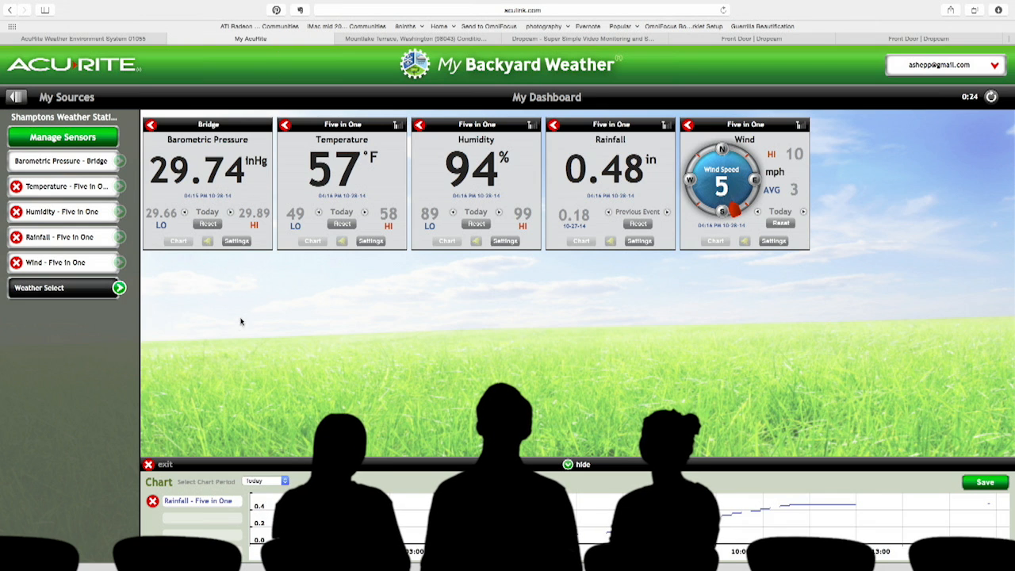
pyautogui.moveTo(225, 383)
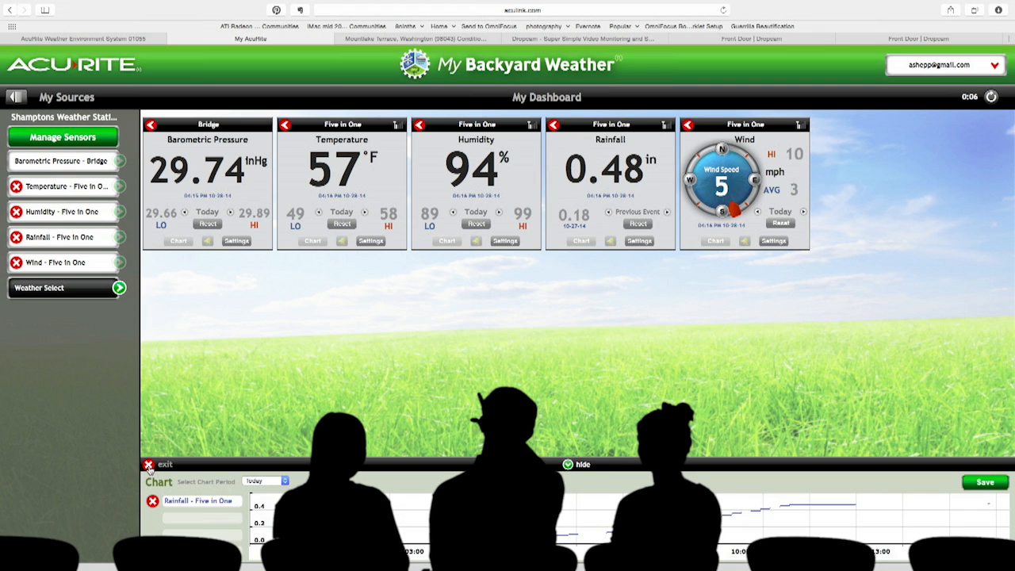
# Toggle the Rainfall, Barometric Pressure and Humidity tile charts in turn below the live tiles
pyautogui.click(150, 463)
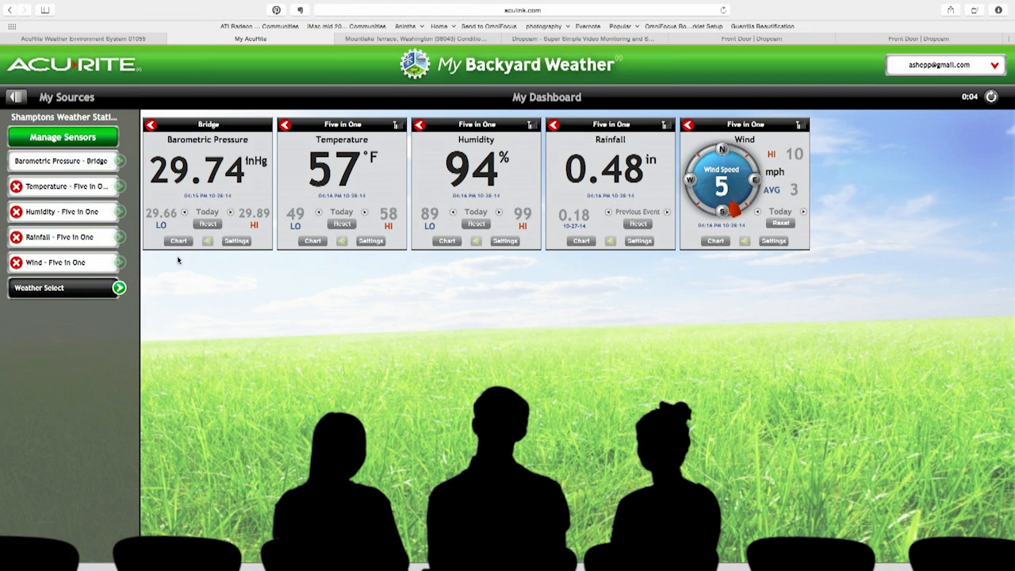
pyautogui.click(178, 241)
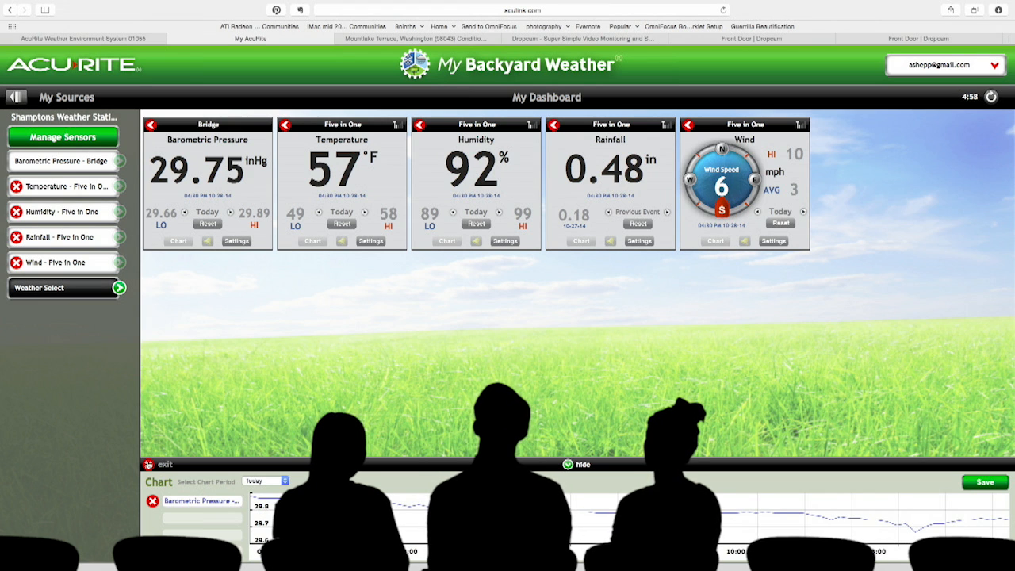
pyautogui.click(578, 463)
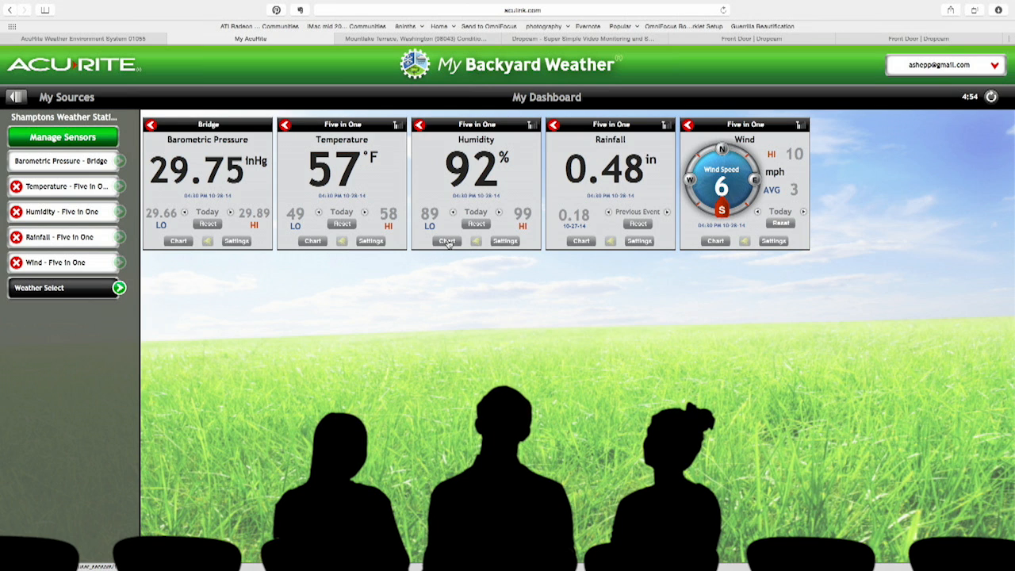
pyautogui.click(447, 241)
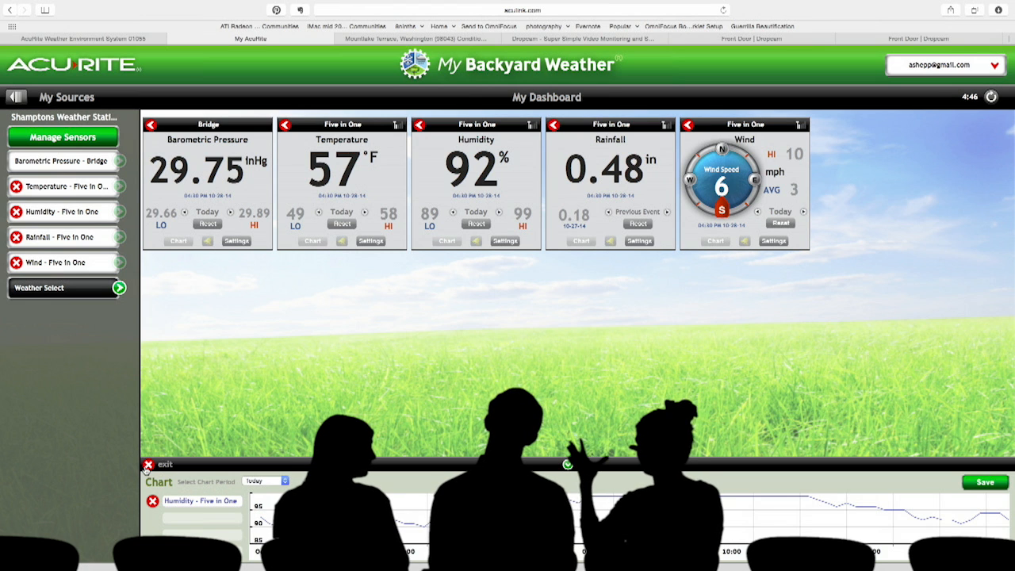
pyautogui.click(149, 463)
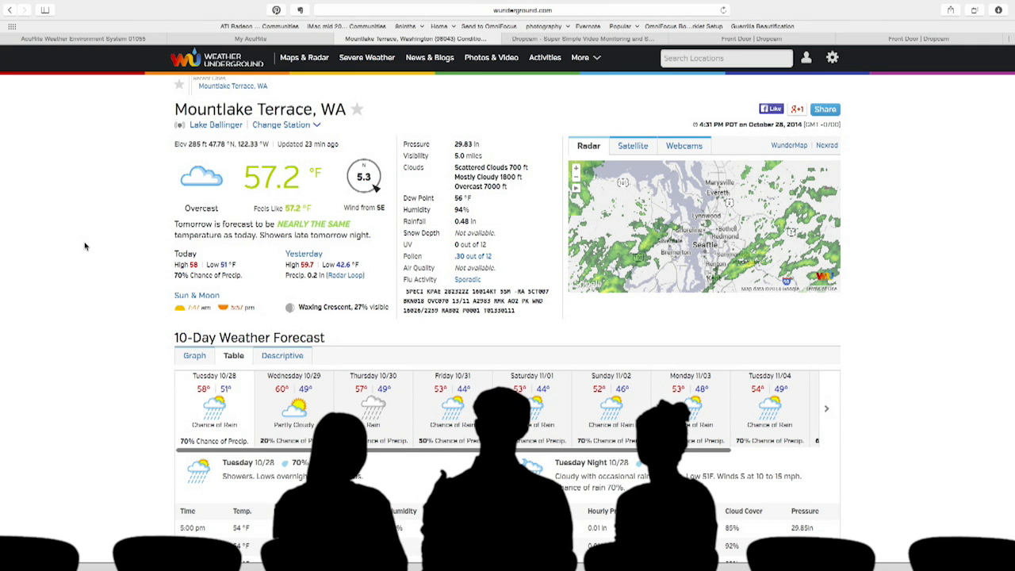
# Scroll the Mountlake Terrace, WA page through the hourly forecast table and almanac of history, astronomy and extremes
pyautogui.scroll(-3)
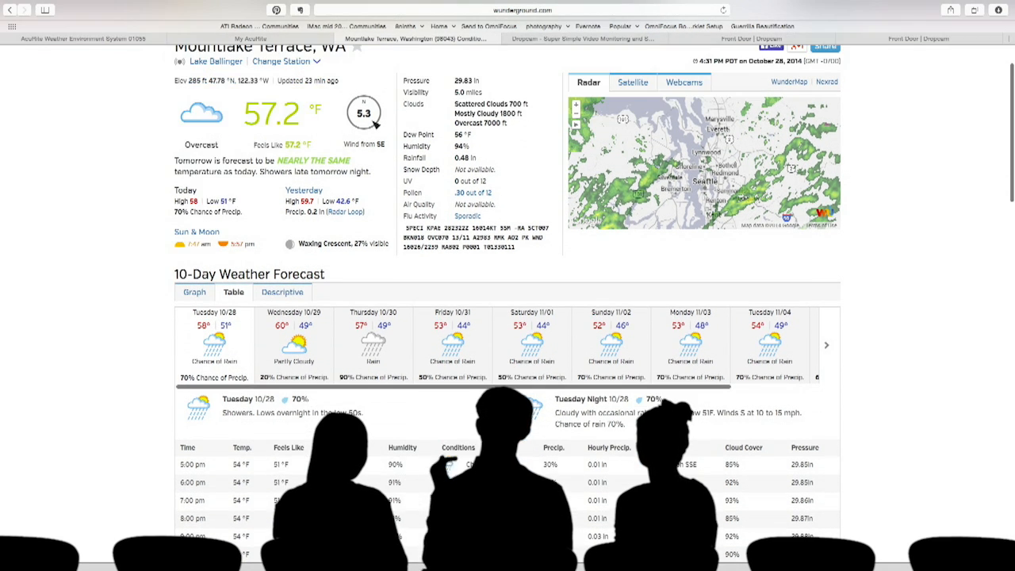
pyautogui.scroll(-3)
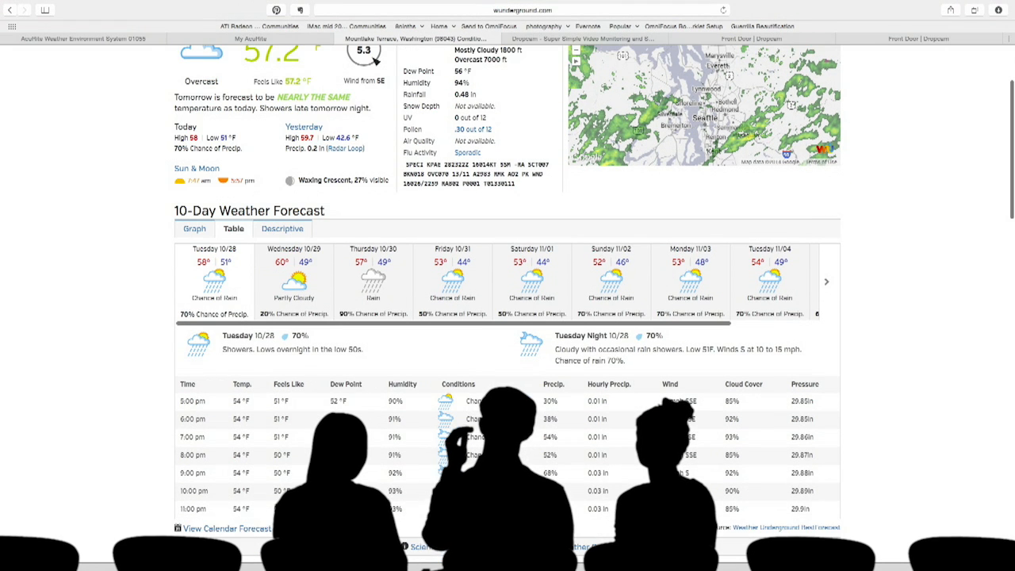
pyautogui.scroll(-3)
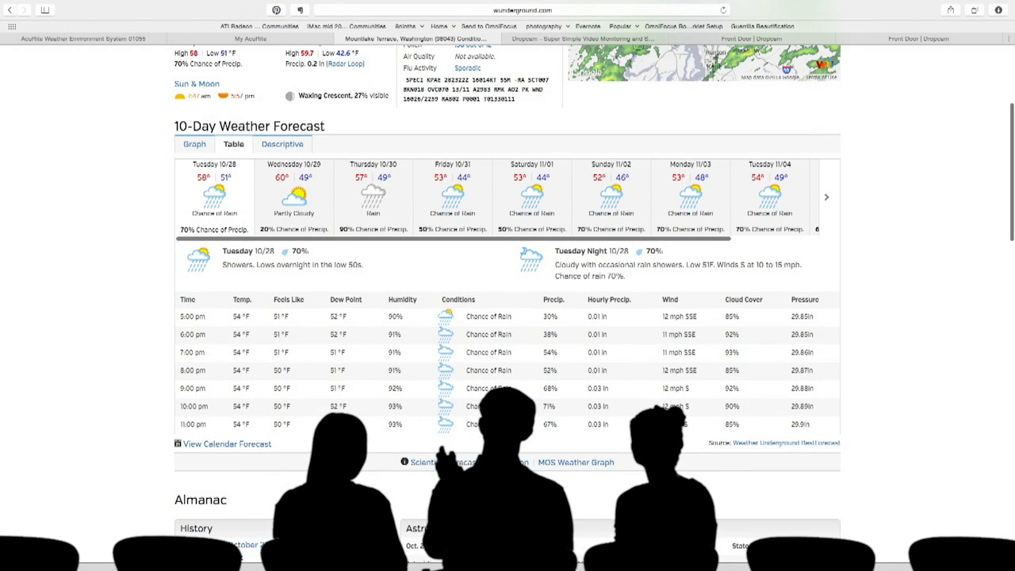
pyautogui.scroll(-3)
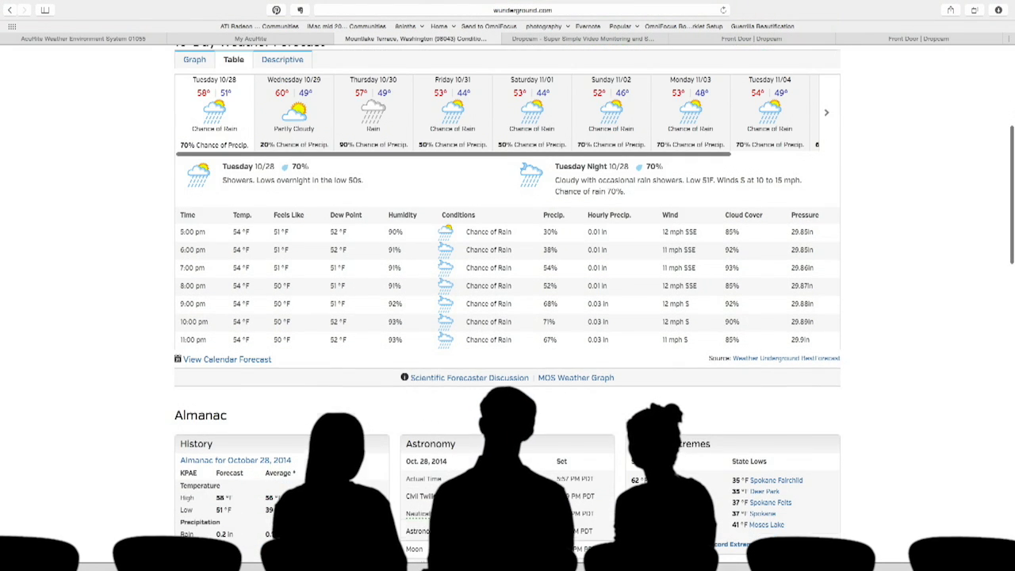
pyautogui.scroll(-3)
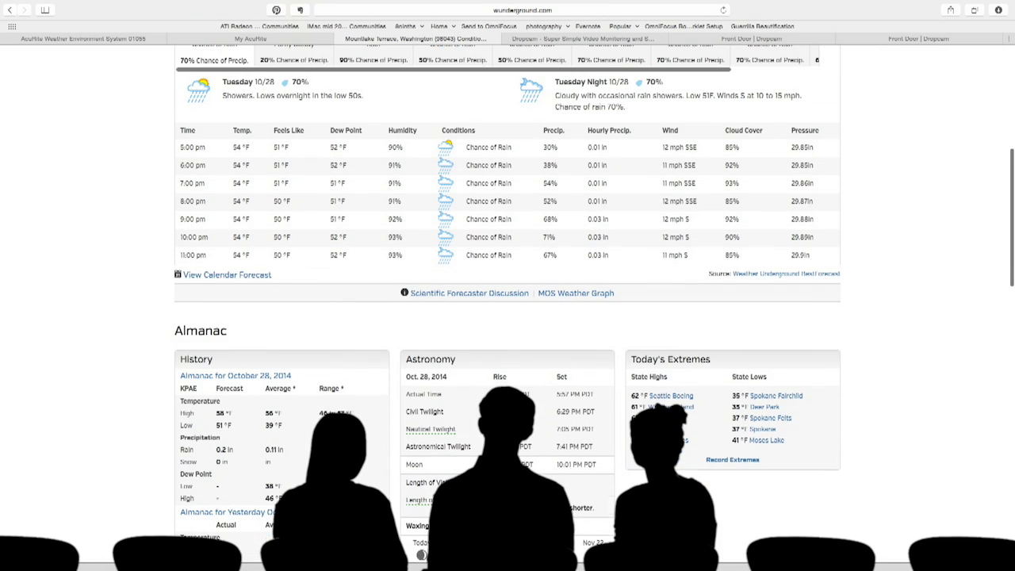
pyautogui.scroll(-3)
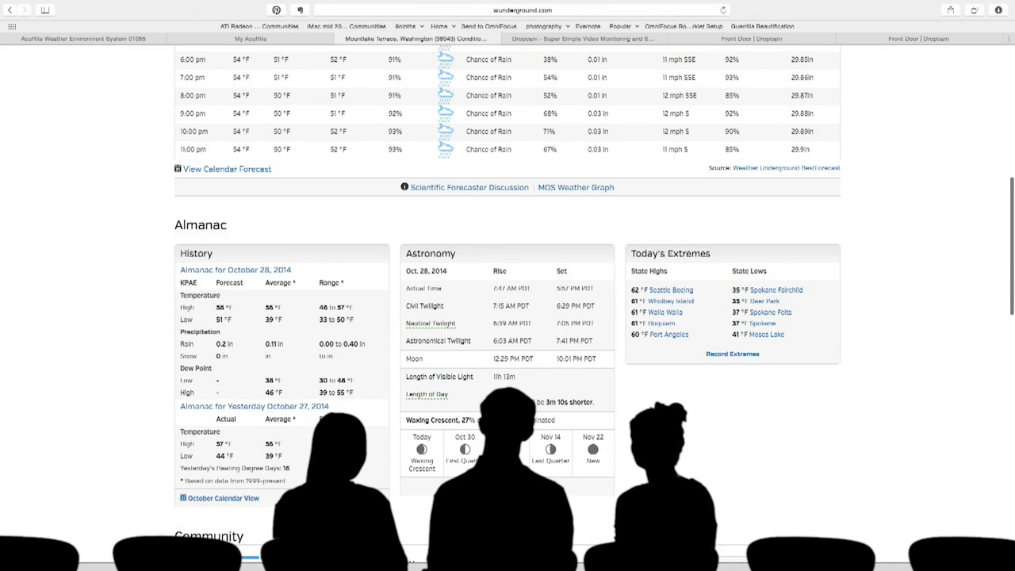
pyautogui.scroll(-3)
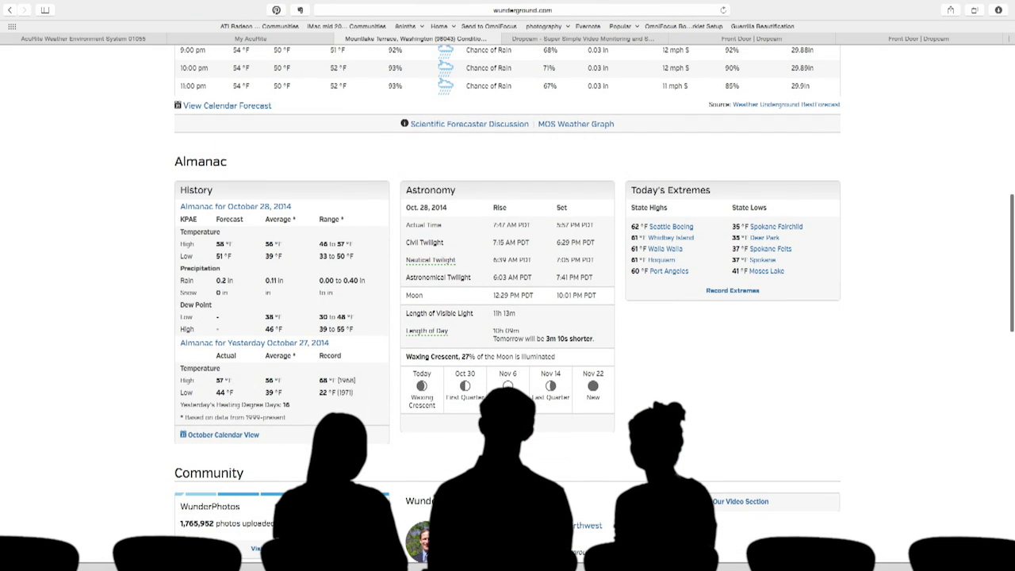
pyautogui.scroll(-3)
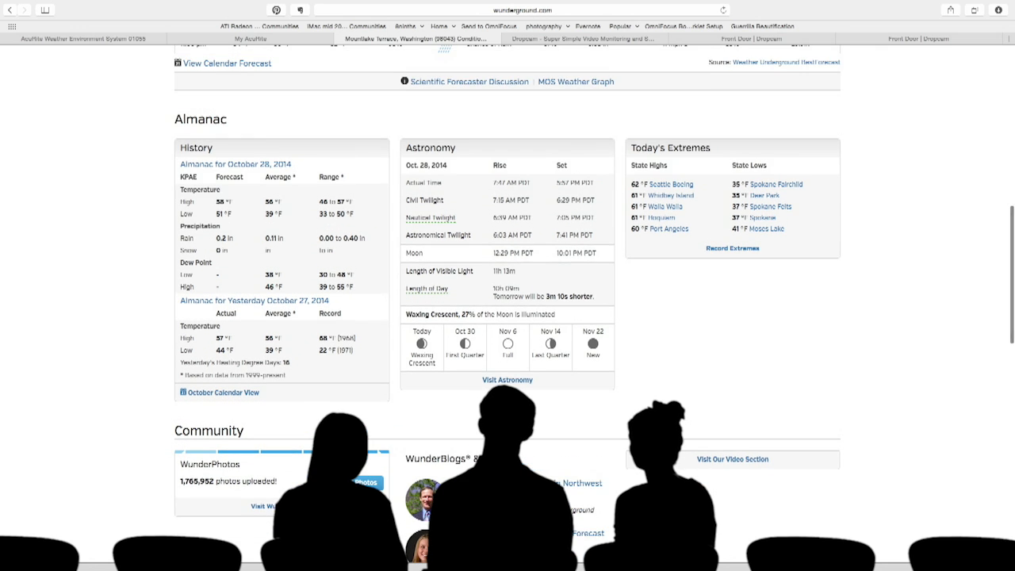
pyautogui.scroll(-3)
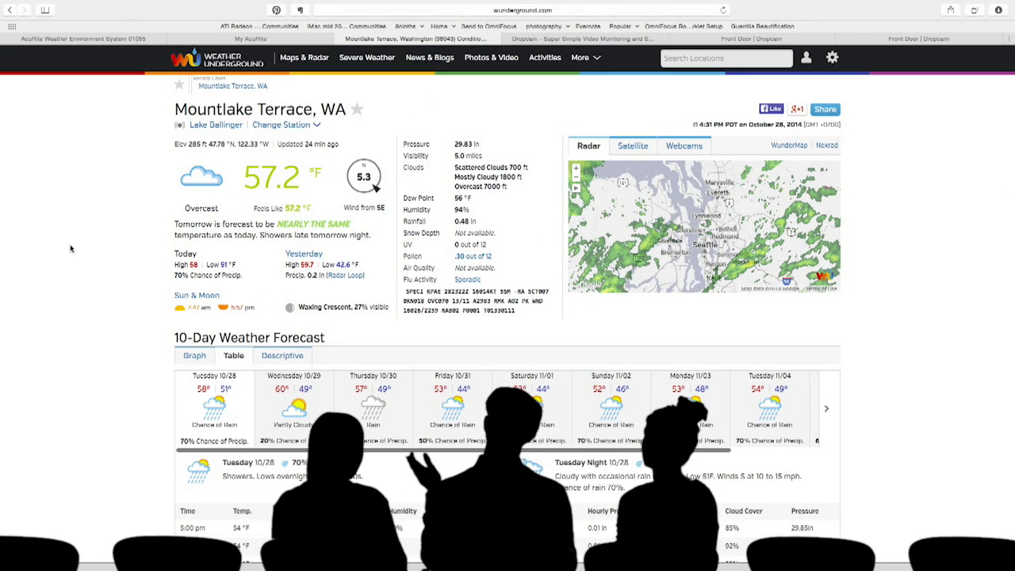
pyautogui.moveTo(99, 324)
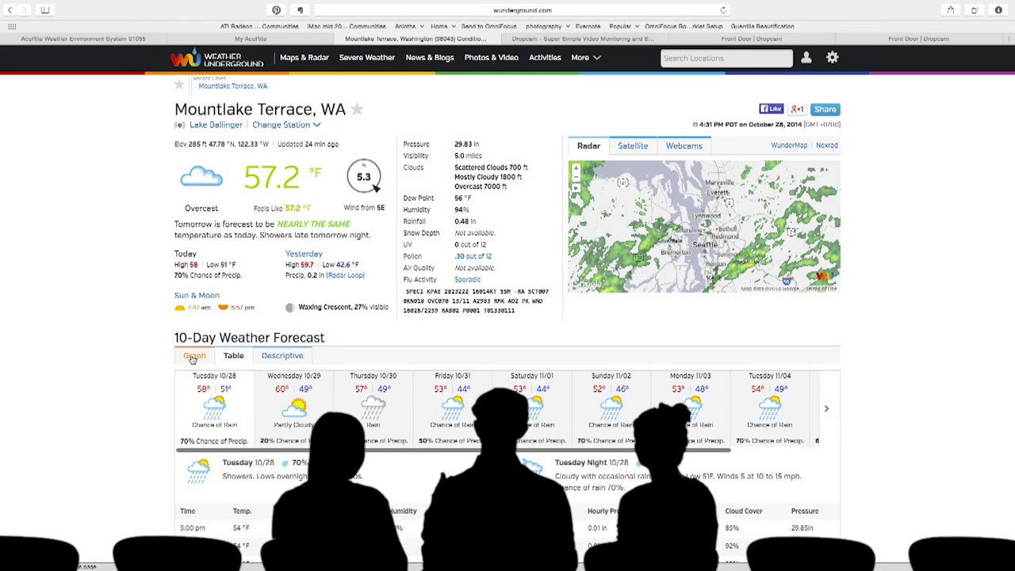
pyautogui.click(233, 355)
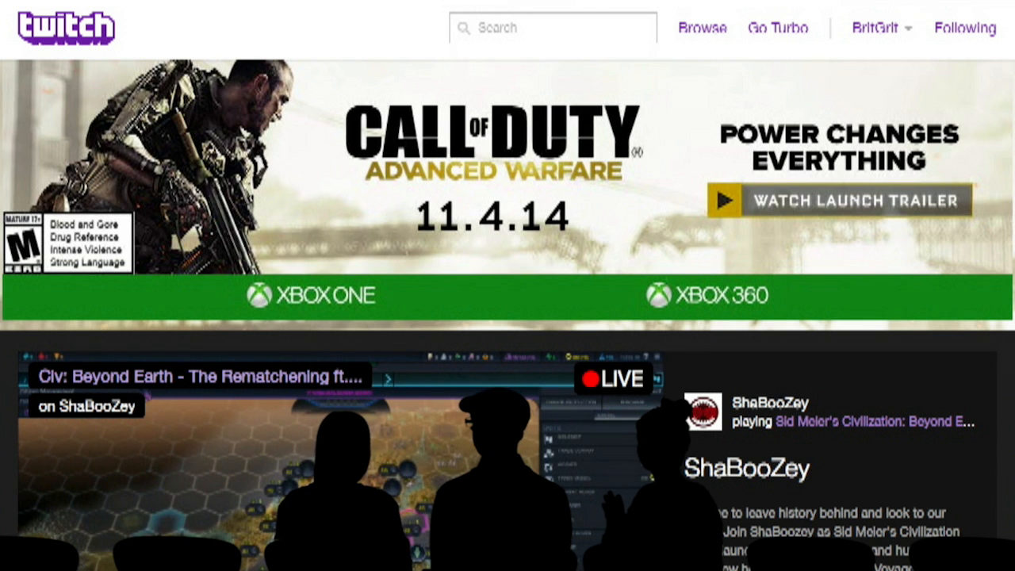
# Scroll the Twitch front page through the live games directory, news links and top live channels
pyautogui.scroll(-3)
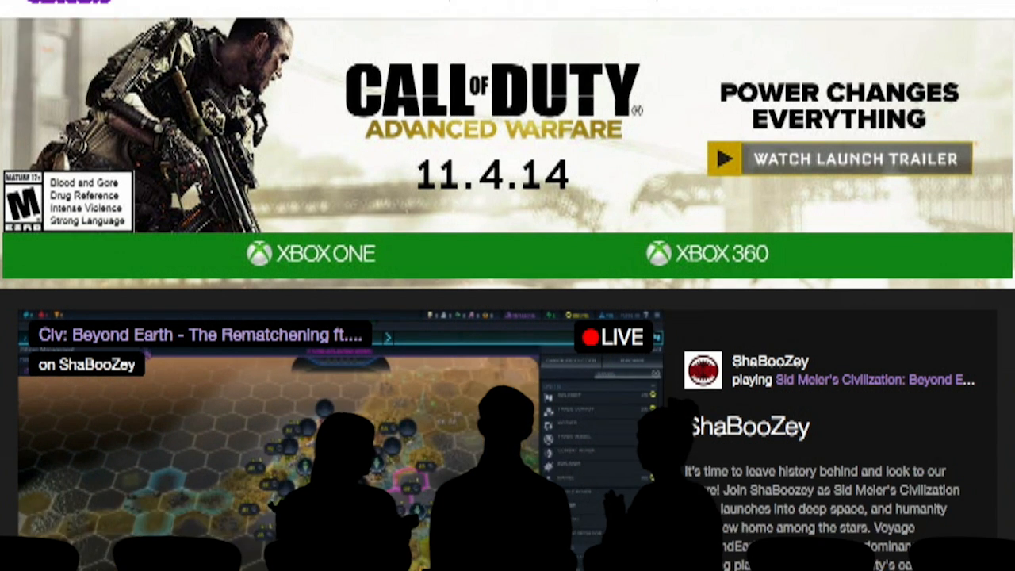
pyautogui.scroll(-3)
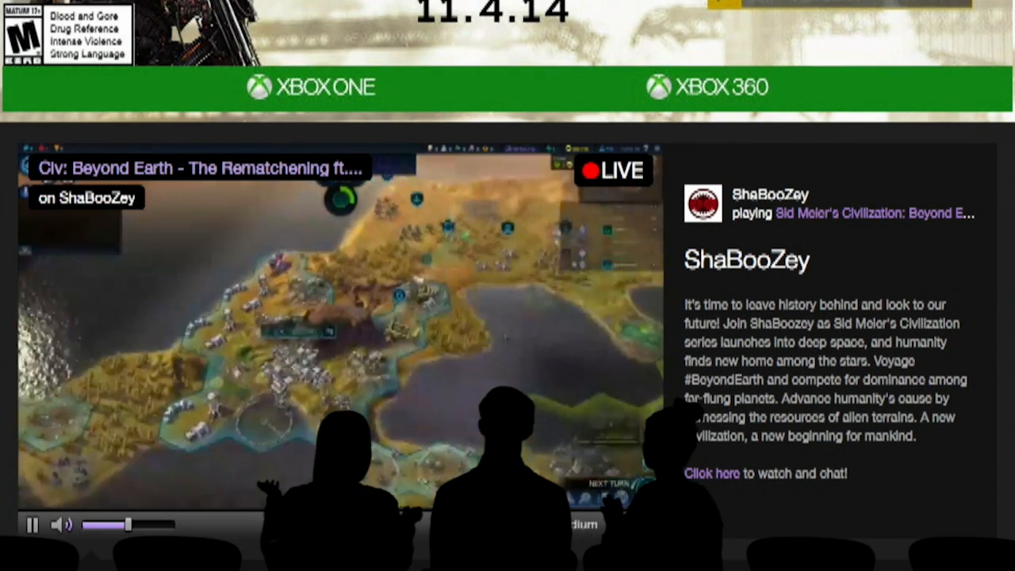
pyautogui.scroll(-3)
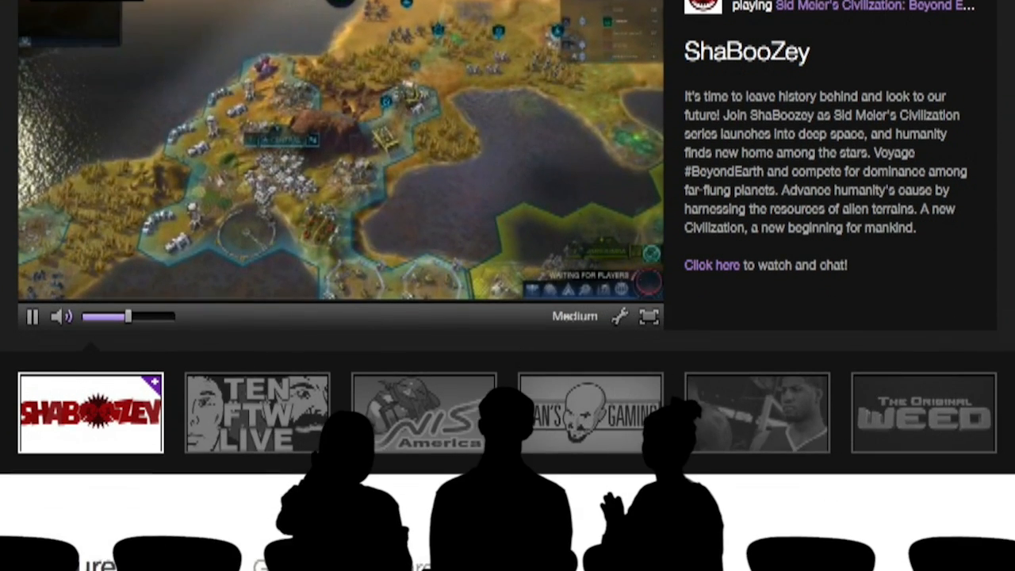
pyautogui.scroll(-3)
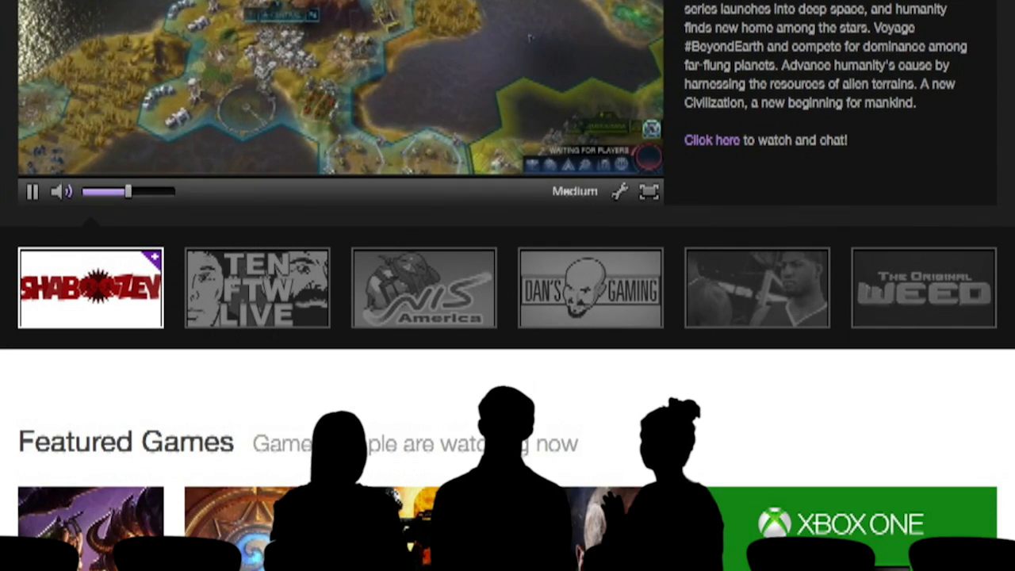
pyautogui.scroll(-3)
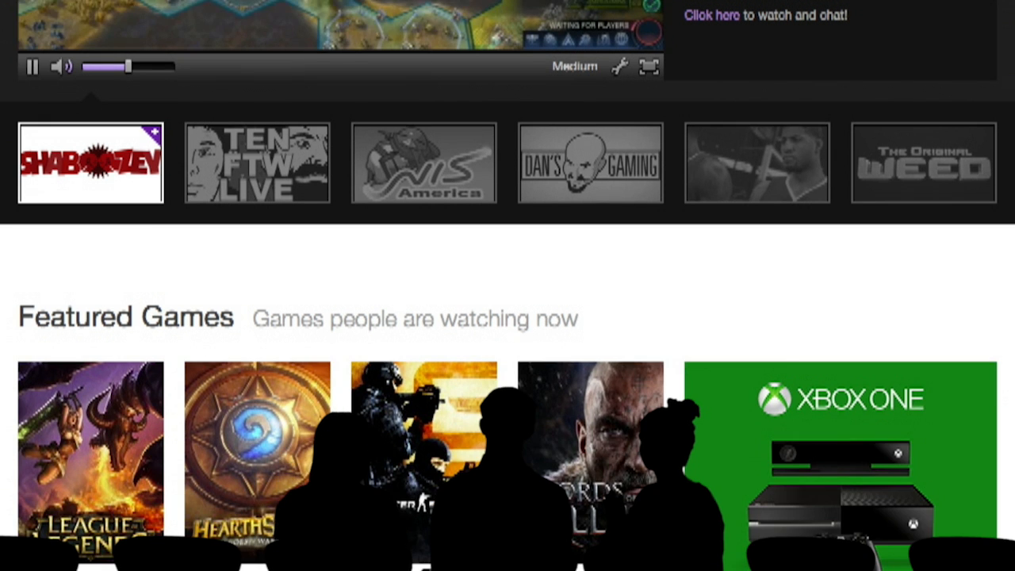
pyautogui.scroll(-3)
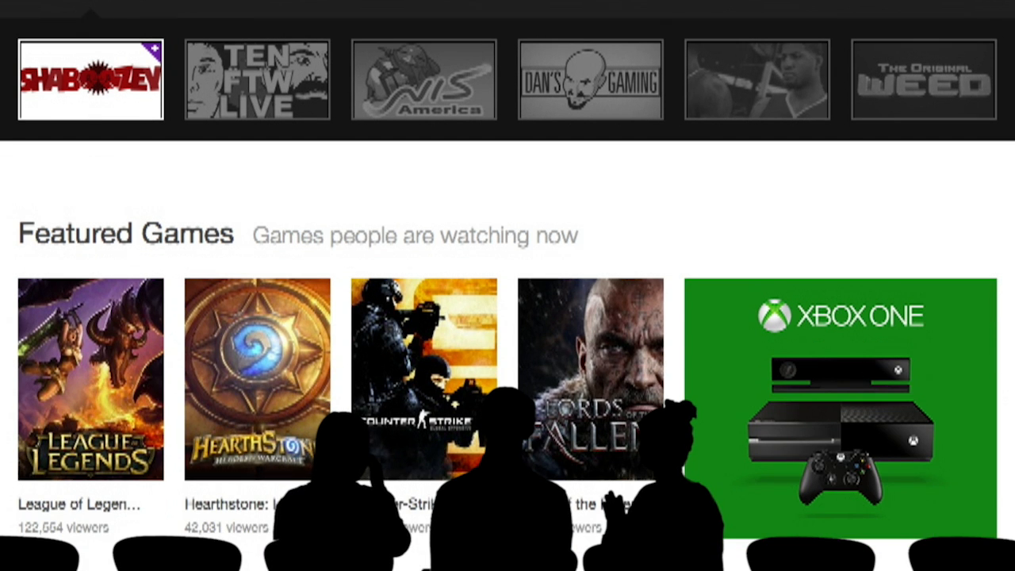
pyautogui.scroll(-3)
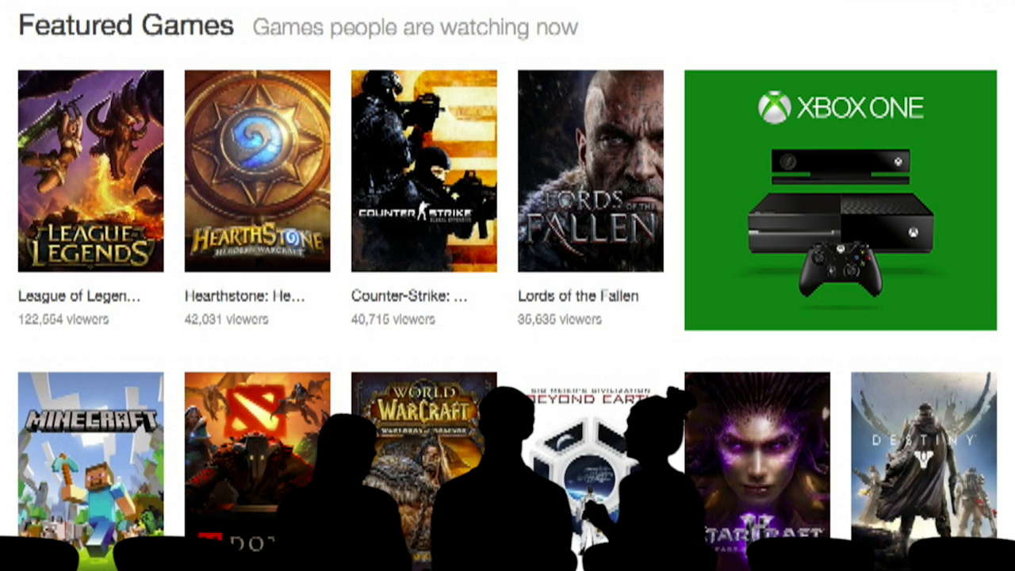
pyautogui.scroll(-3)
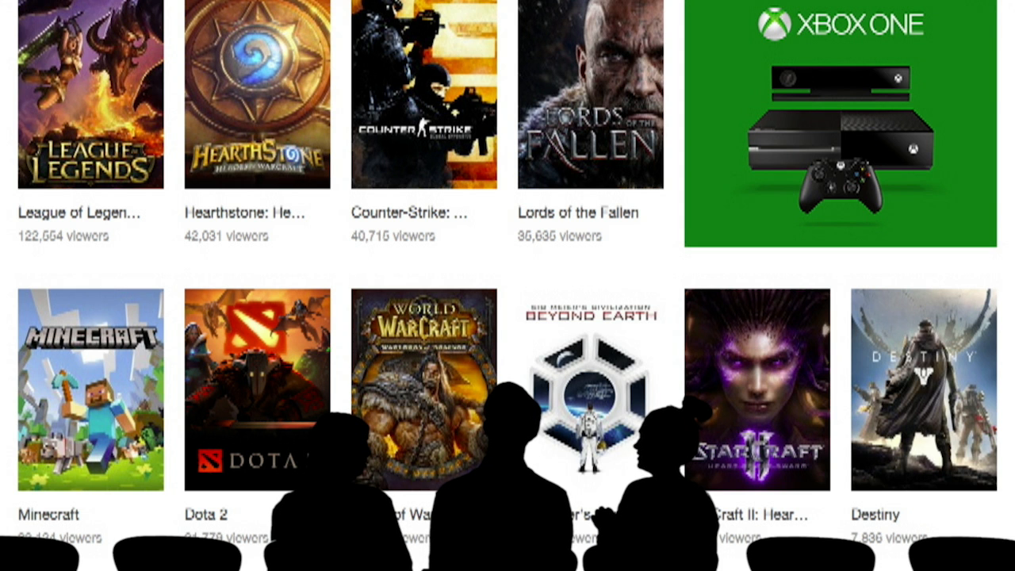
pyautogui.scroll(-3)
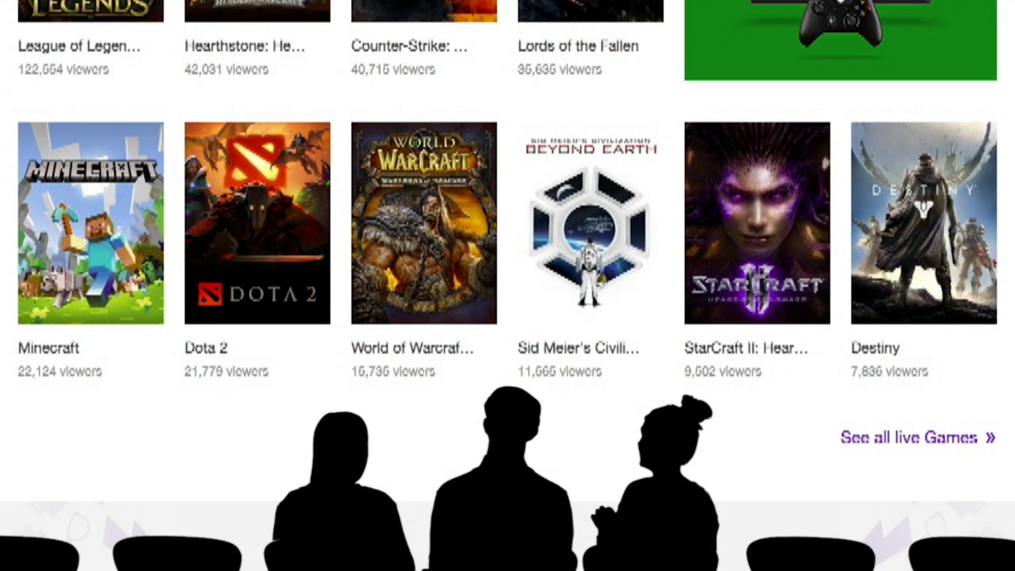
pyautogui.scroll(-3)
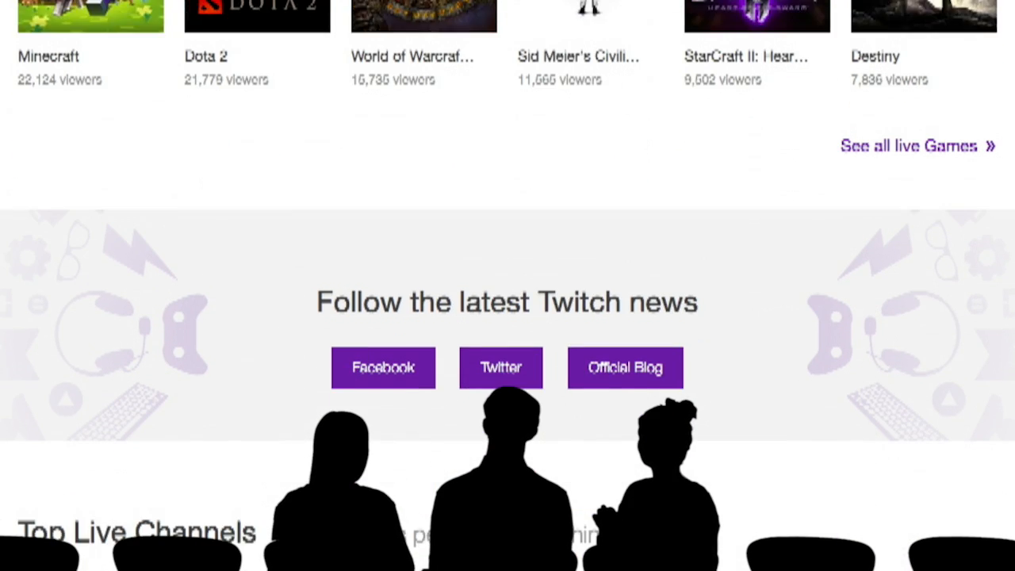
pyautogui.scroll(-3)
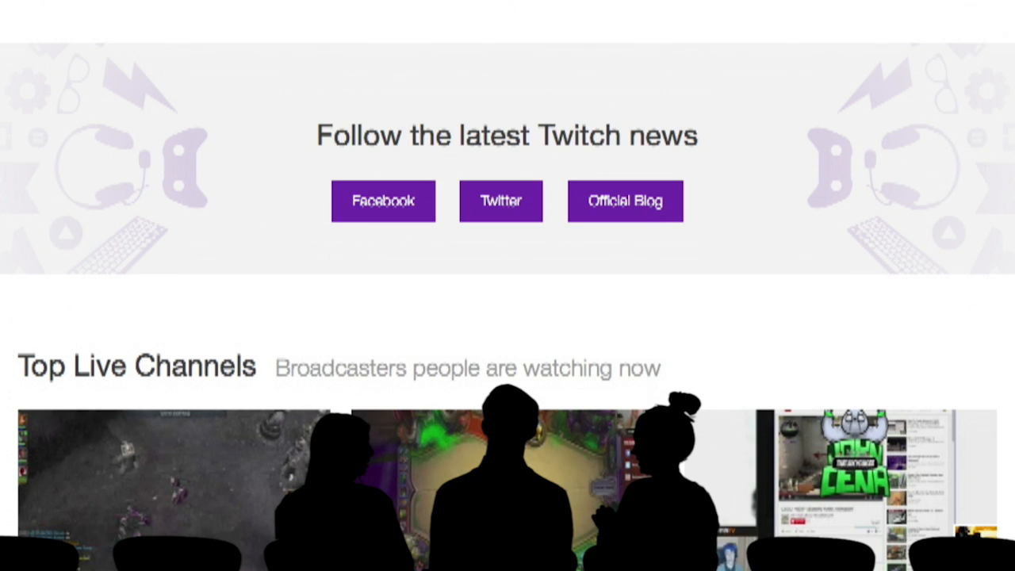
pyautogui.scroll(-3)
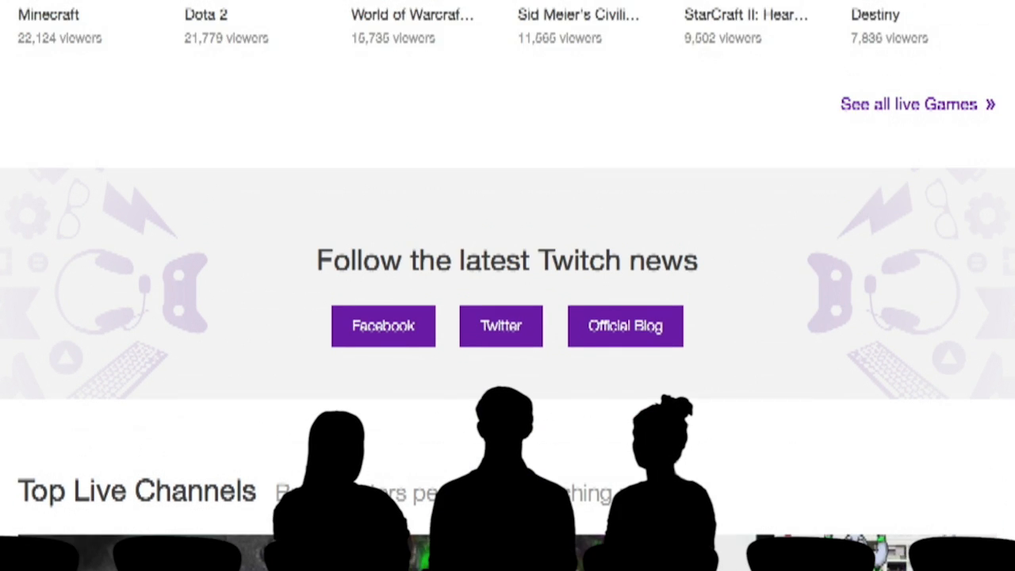
pyautogui.scroll(-3)
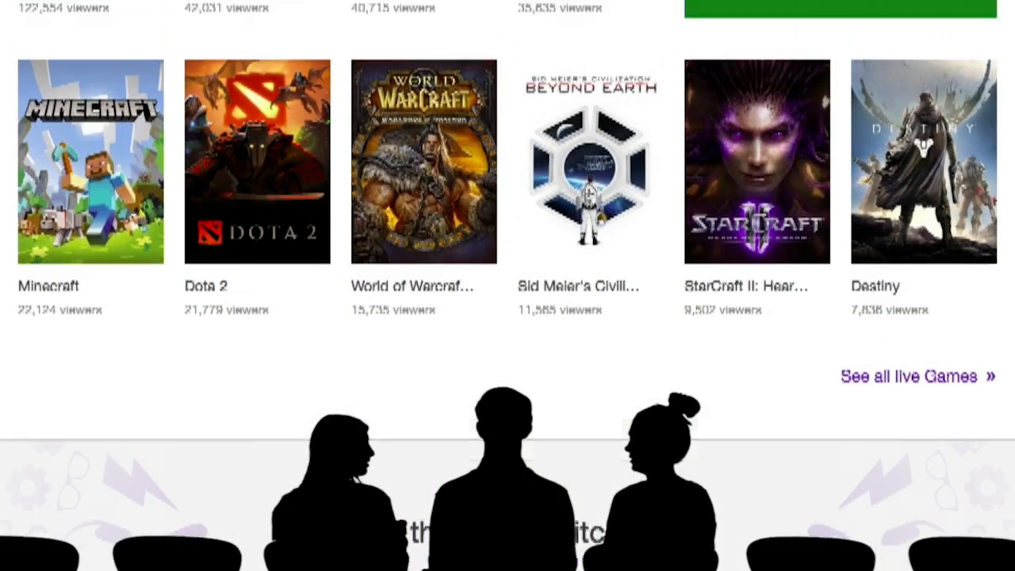
pyautogui.click(590, 160)
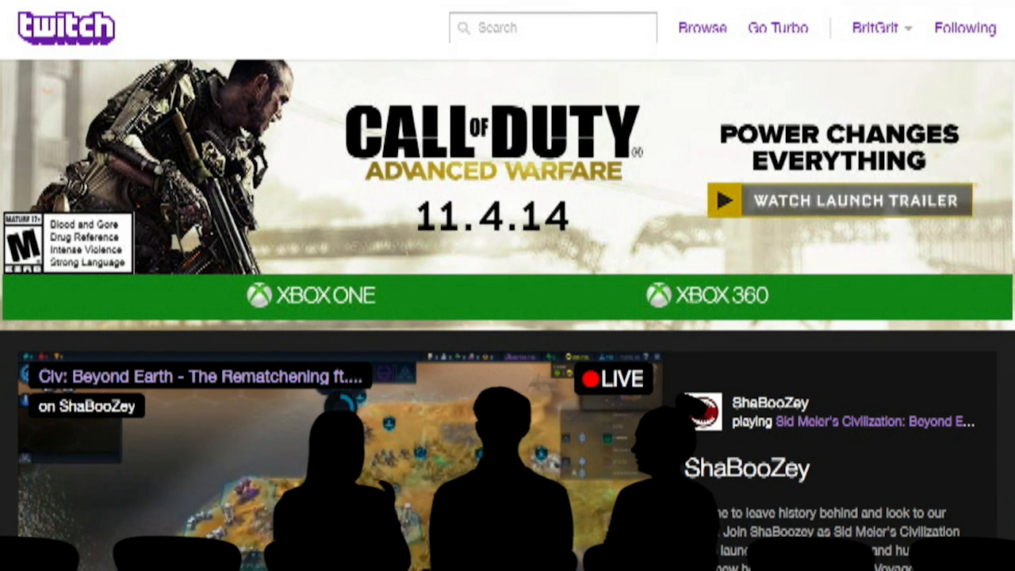
pyautogui.scroll(-3)
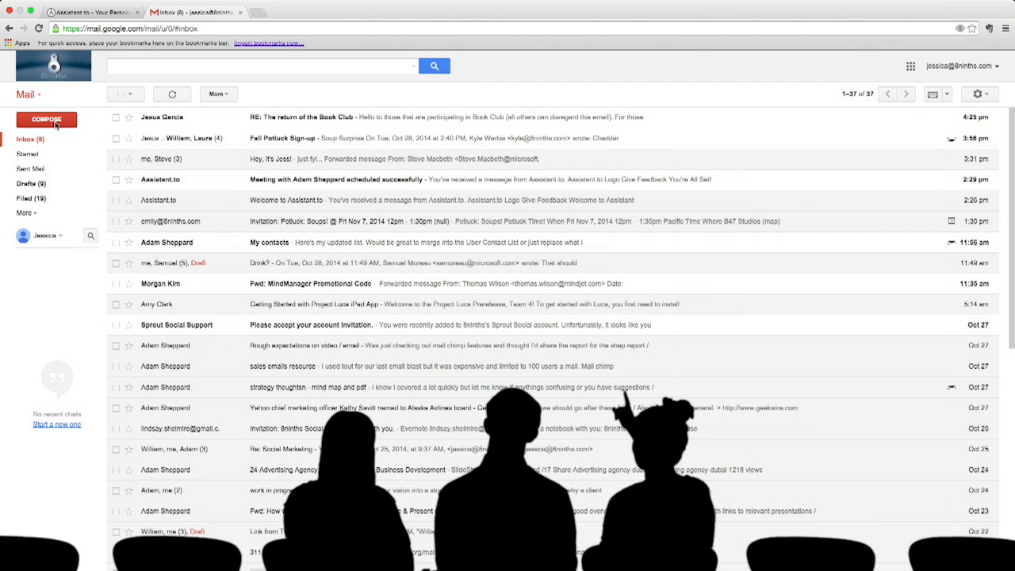
# Compose a new message to Adam and insert the selected Assistant.to time slots into it
pyautogui.click(46, 119)
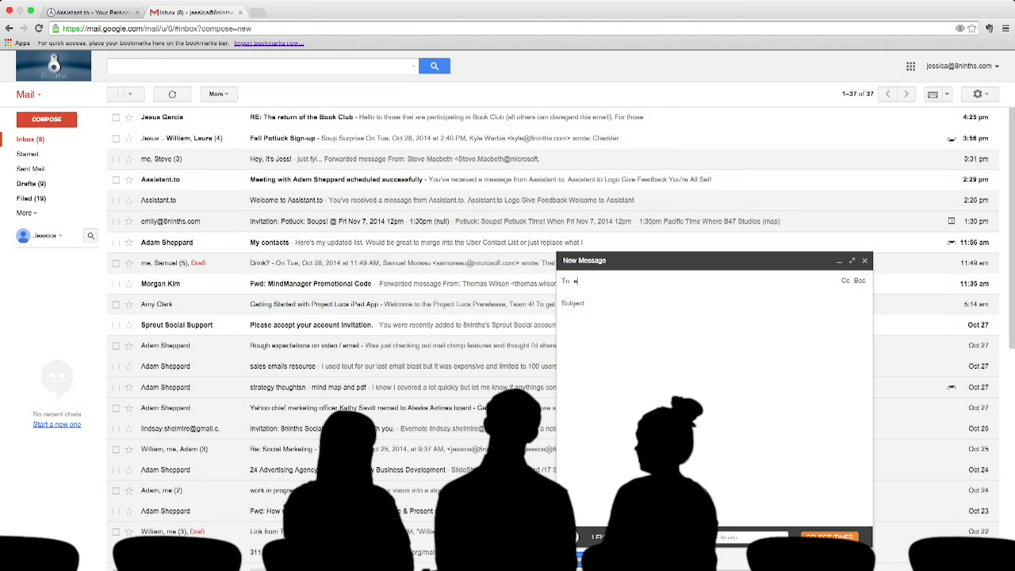
pyautogui.write('Adam')
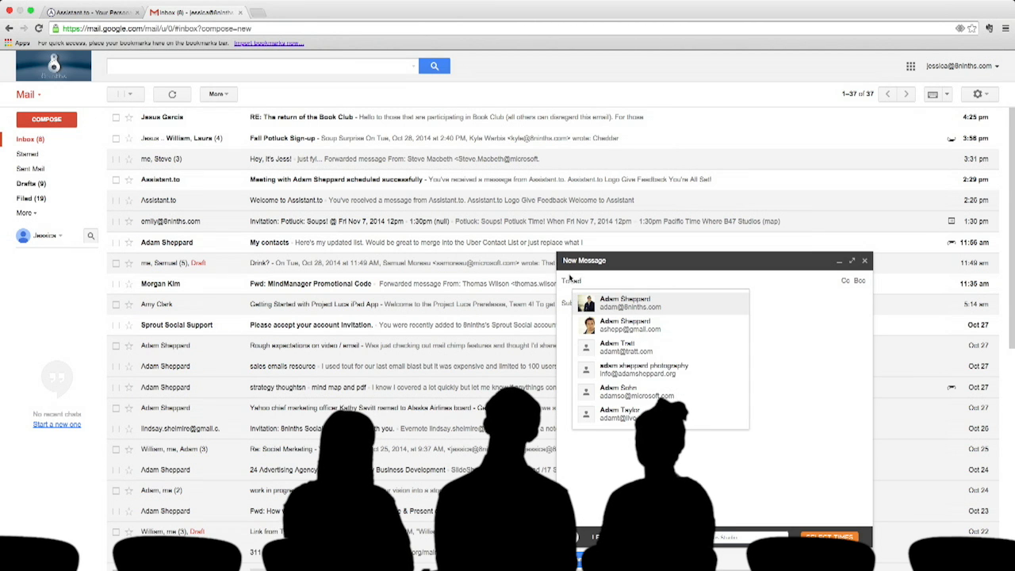
pyautogui.click(628, 302)
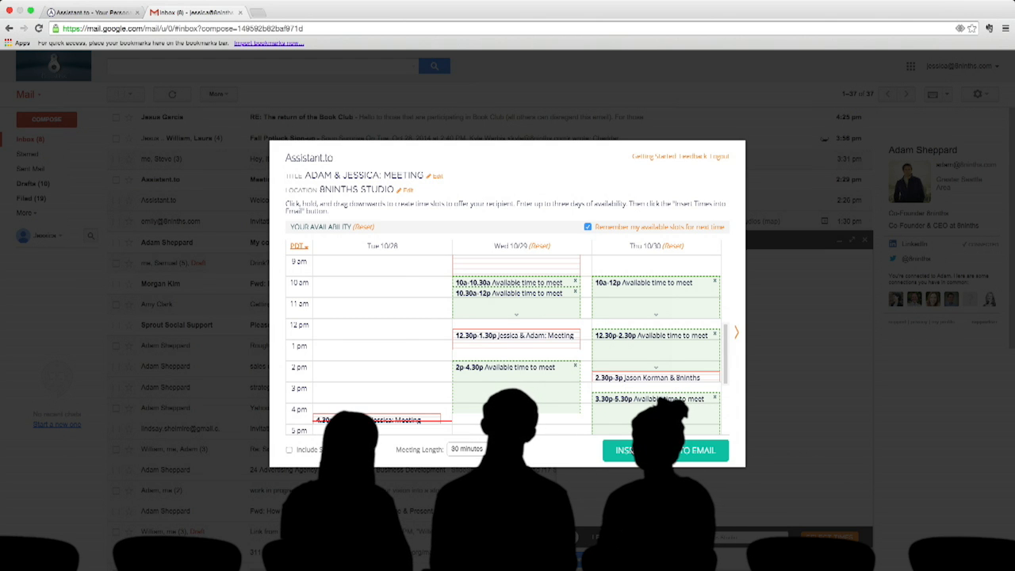
pyautogui.click(667, 451)
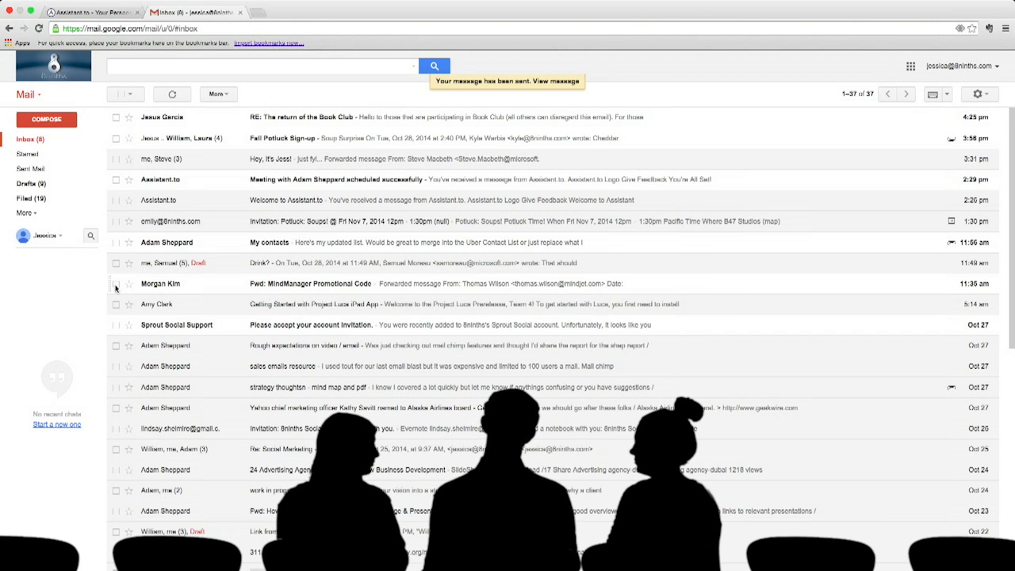
# Return to the Assistant.to product page after the sent confirmation appears
pyautogui.click(87, 12)
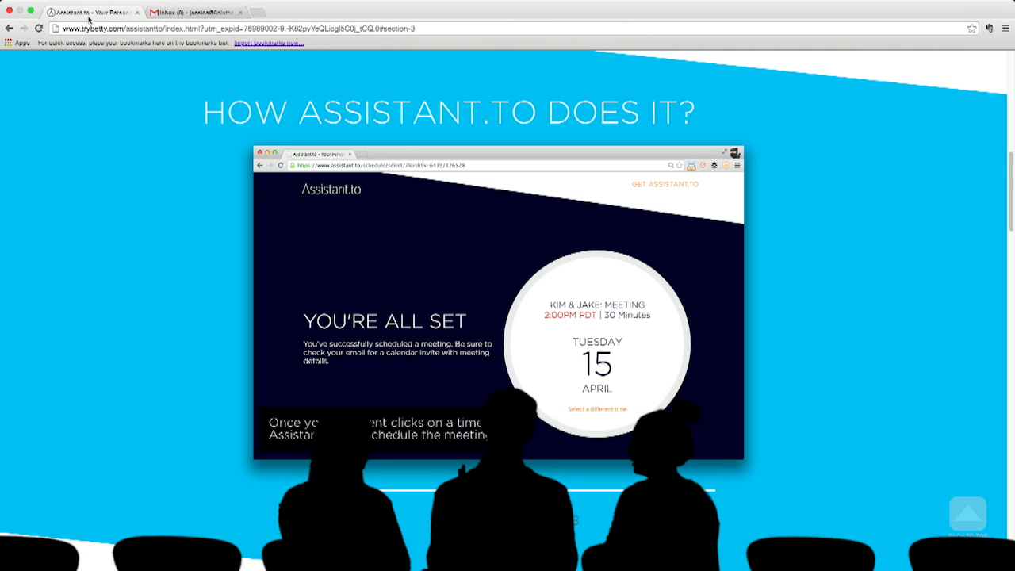